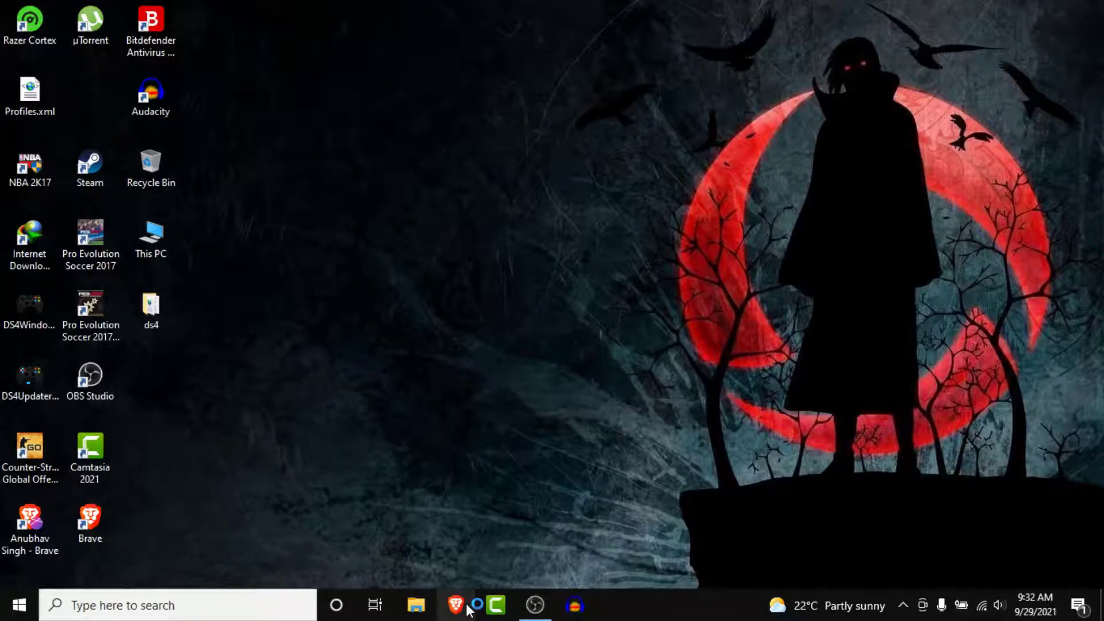
Launch Brave from the taskbar to load the Glassdoor member home page.
{"action": "left_click", "coordinate": [456, 605]}
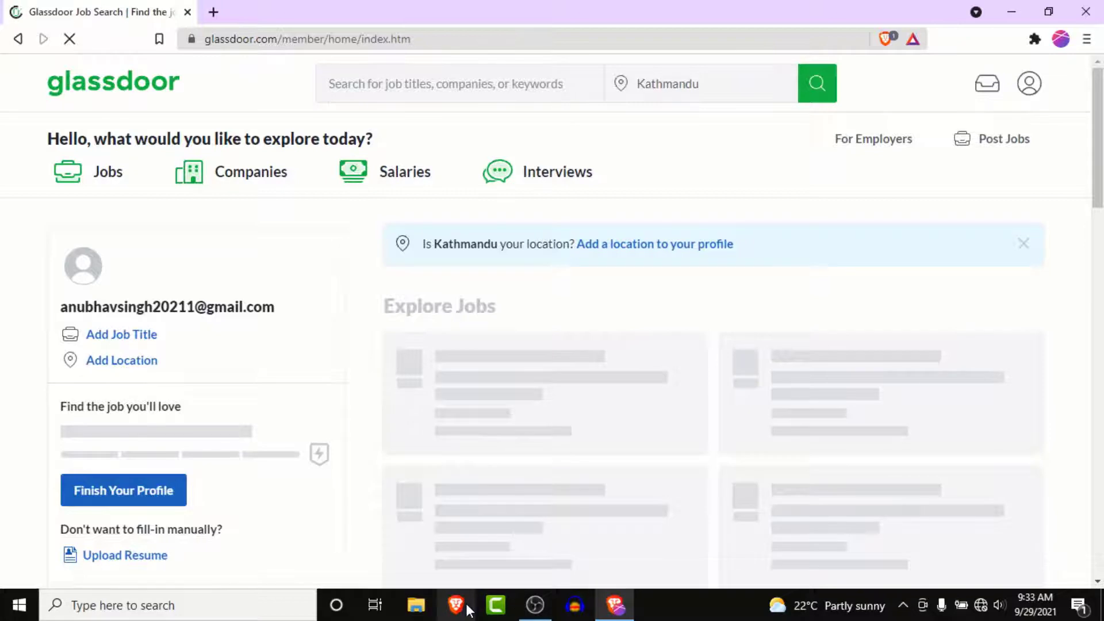
Choose Account Settings from the profile icon's dropdown menu.
{"action": "left_click", "coordinate": [1029, 83]}
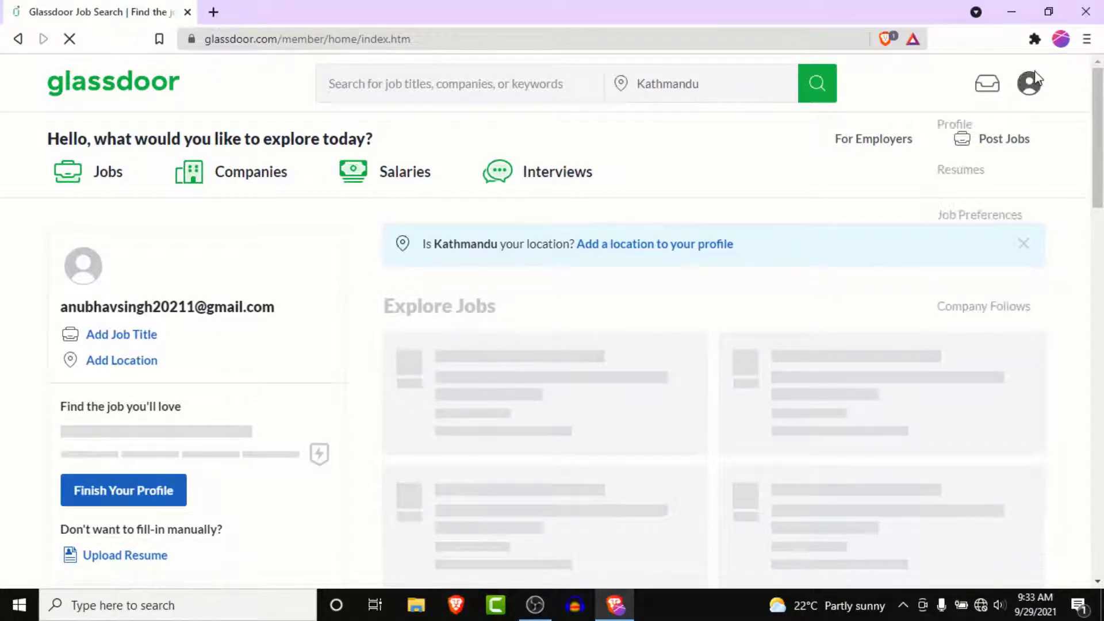
{"action": "left_click", "coordinate": [1029, 82]}
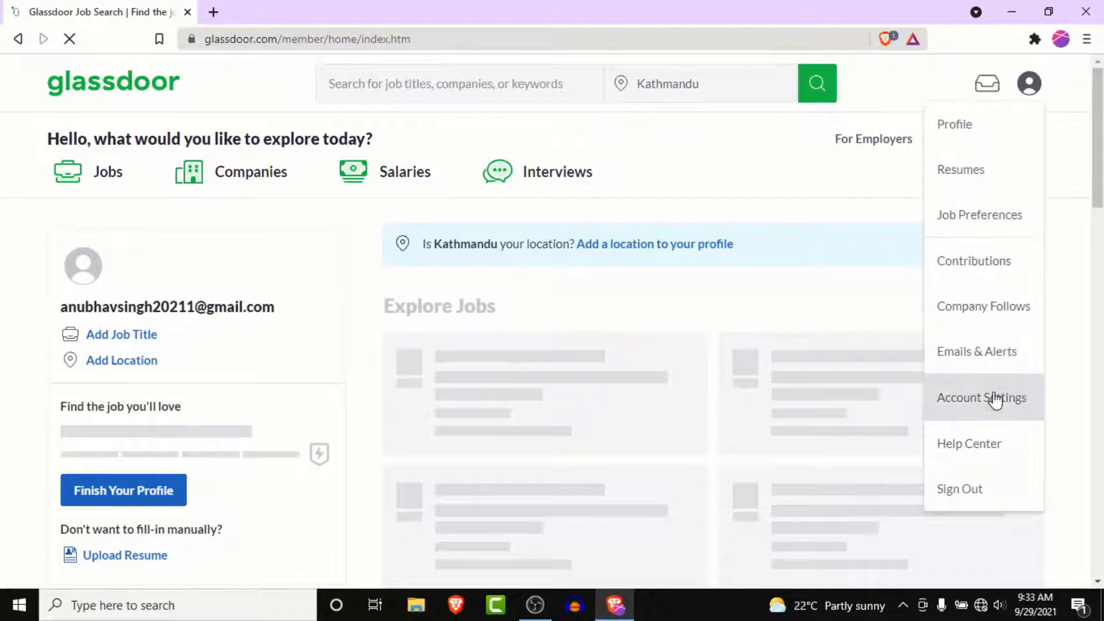
{"action": "left_click", "coordinate": [981, 398]}
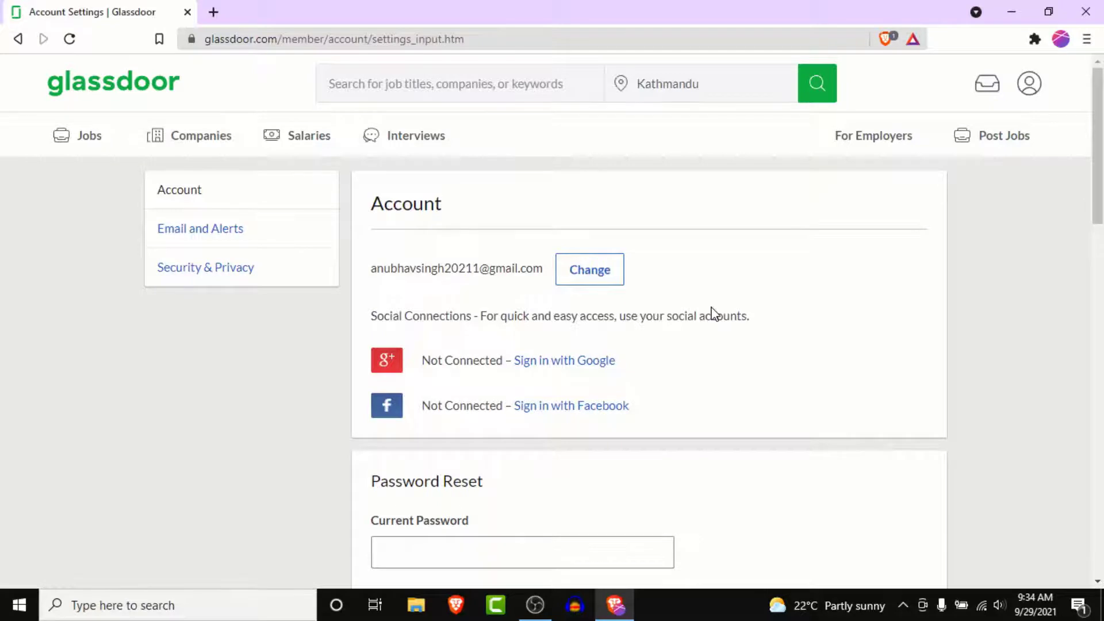
Scroll down the Account Settings page past Demographics to the Close Account section.
{"action": "scroll", "scroll_direction": "down", "scroll_amount": 3}
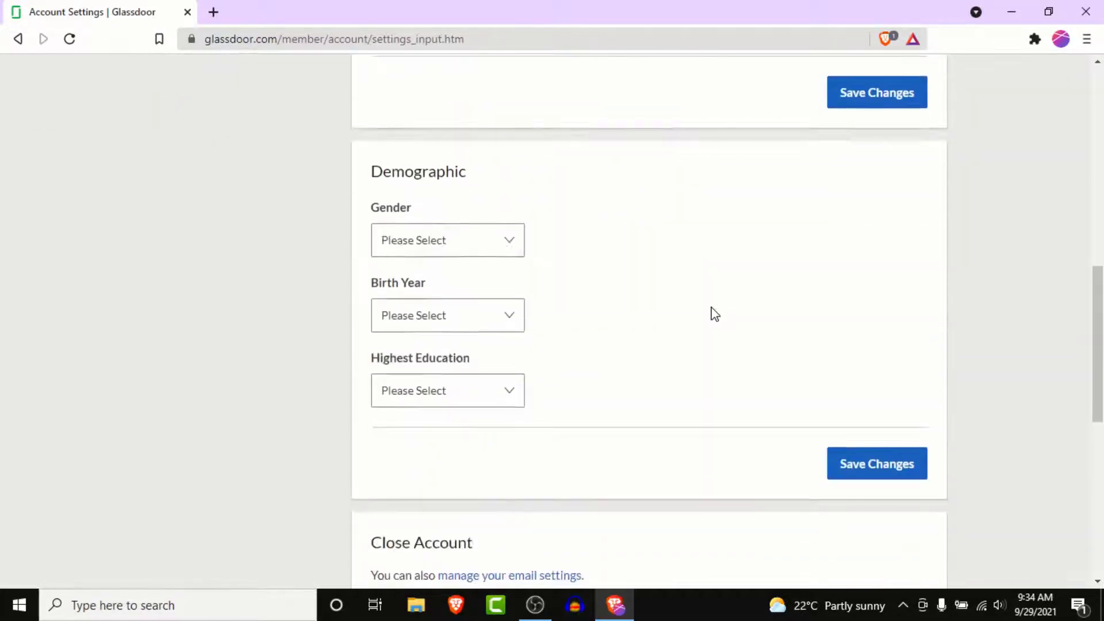
{"action": "scroll", "scroll_direction": "down", "scroll_amount": 3}
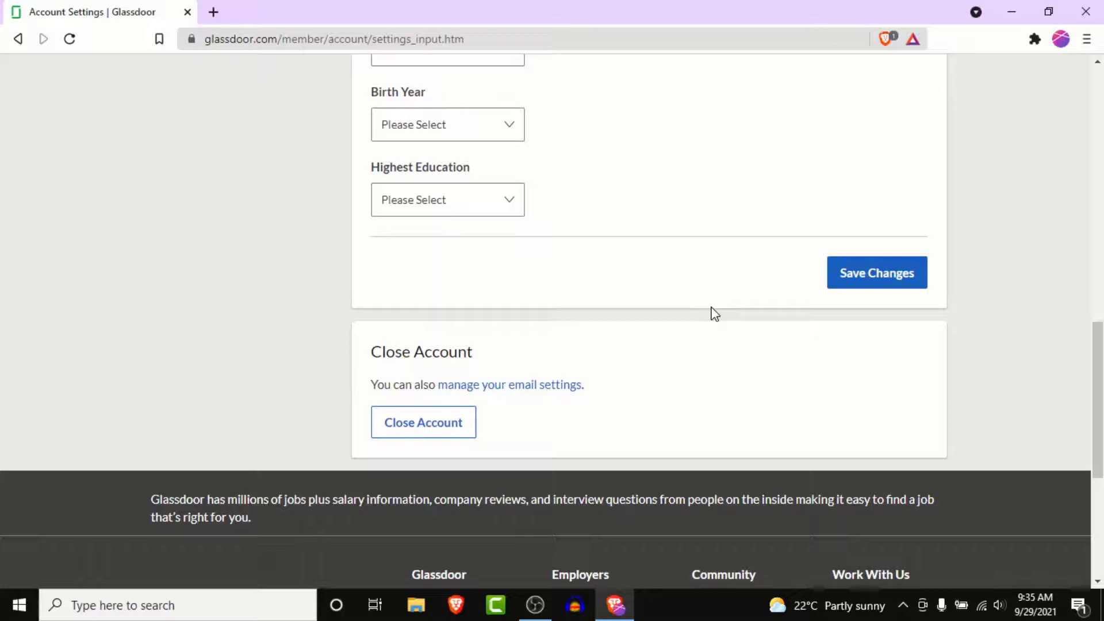
Close the Glassdoor account, confirming with the current password.
{"action": "left_click", "coordinate": [423, 421]}
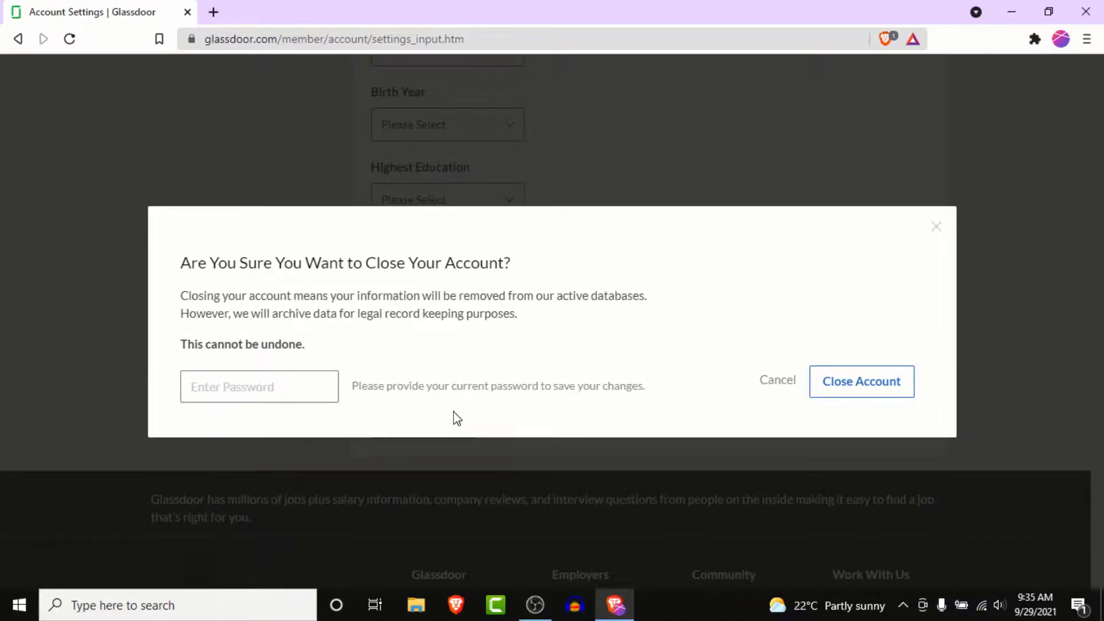
{"action": "type", "text": "password"}
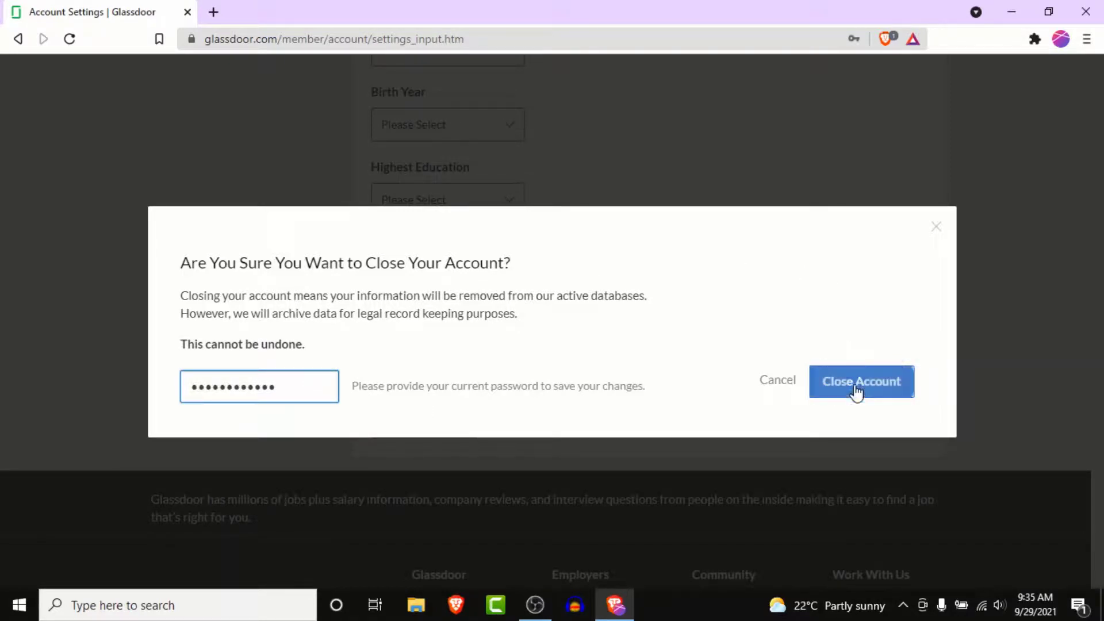
{"action": "left_click", "coordinate": [861, 381]}
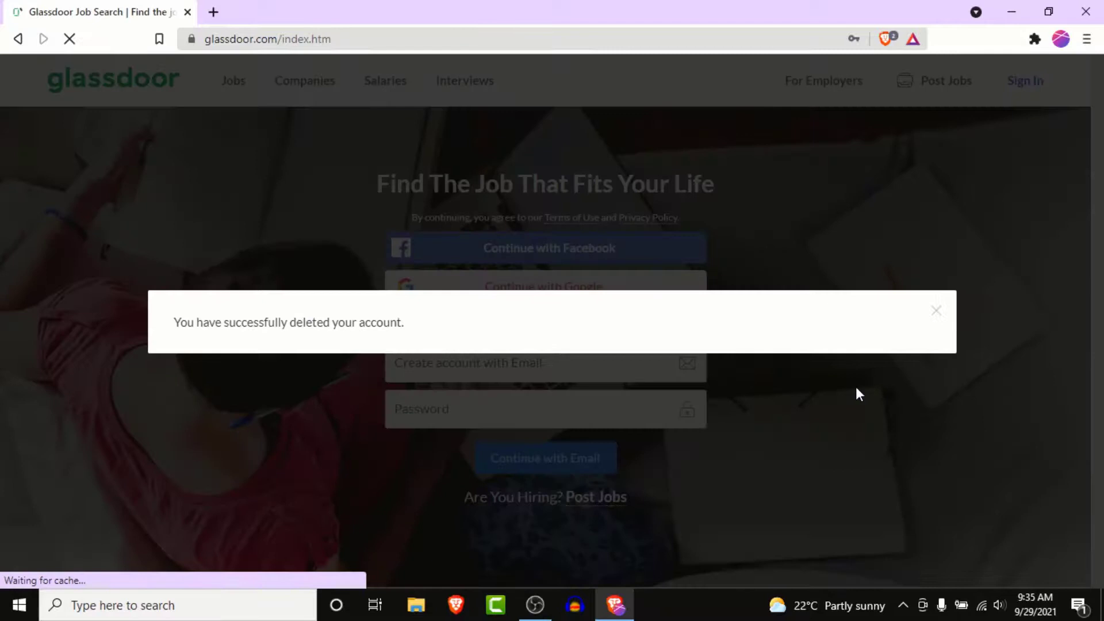